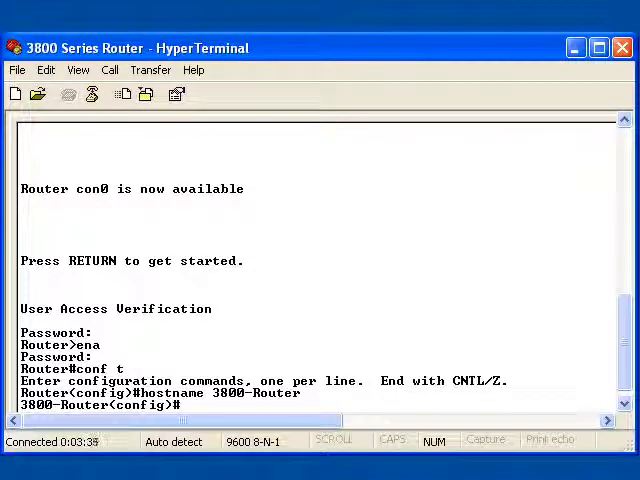
Leave configuration mode with exit and start entering sh run at the 3800-Router# prompt.
text(exit)
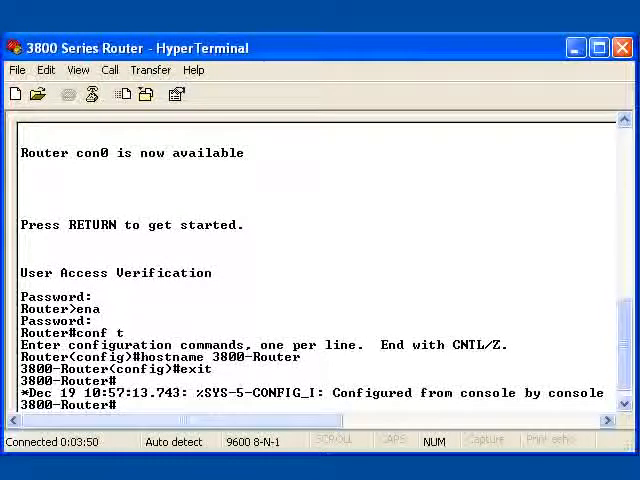
text(sh run)
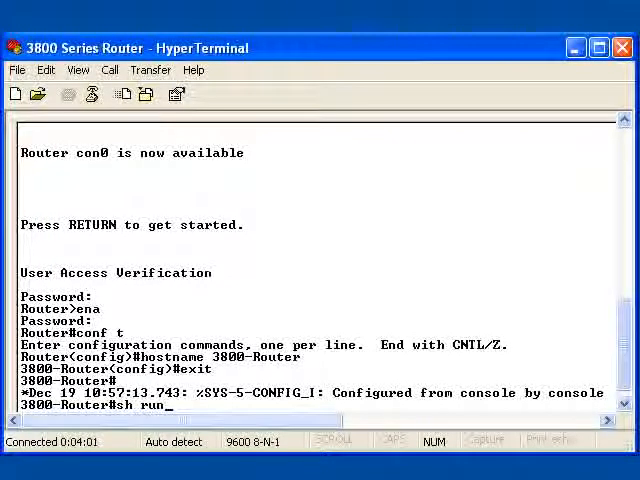
Run show running-config and page through to the GigabitEthernet0/0, 0/1 and Serial0/0/0 sections.
key(Enter)
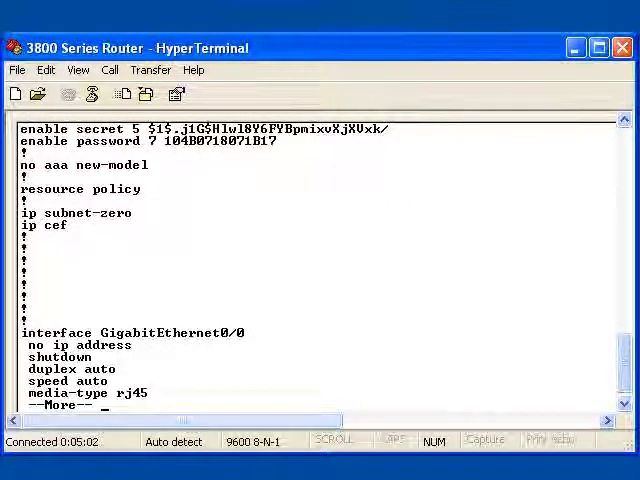
key(space)
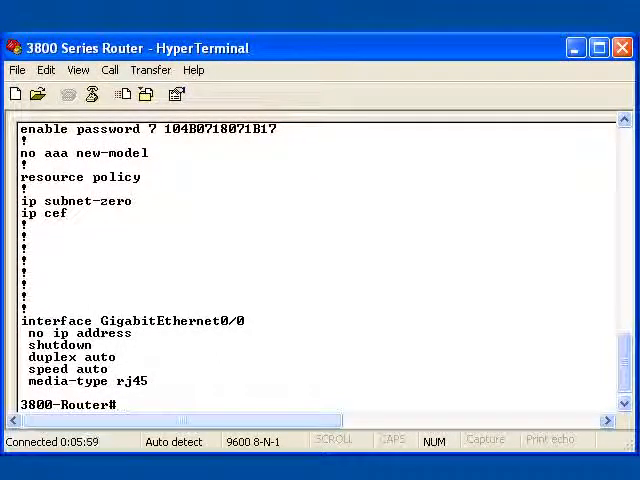
scroll(down, 3)
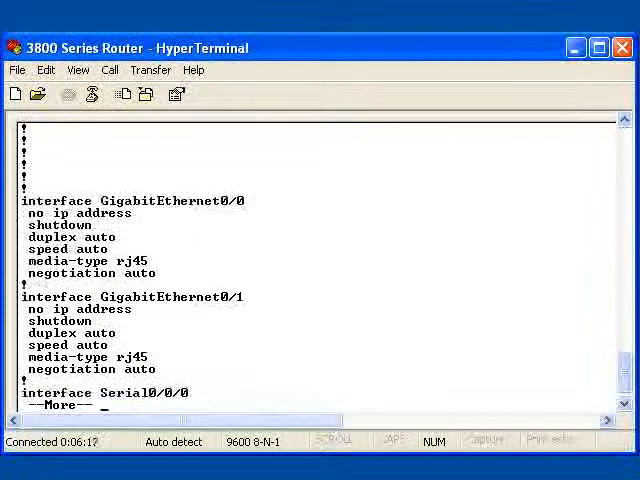
key(Space)
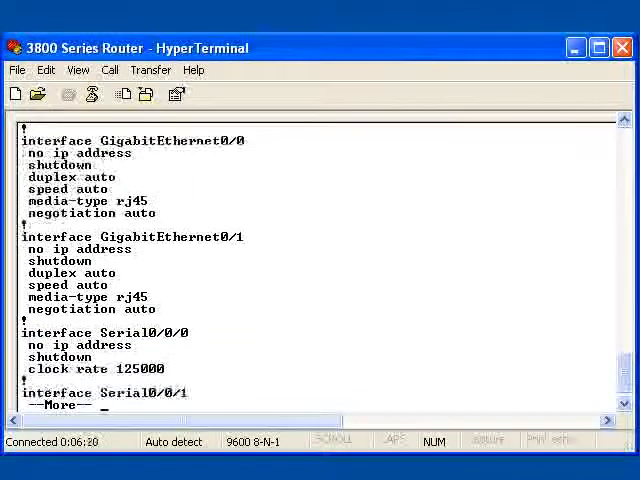